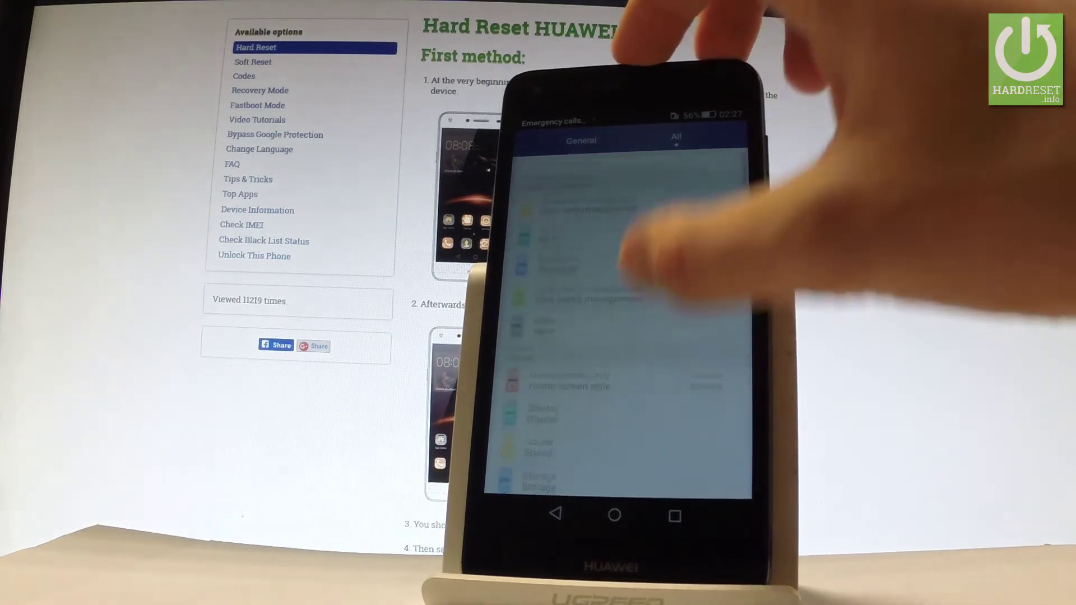
scroll(down, 3)
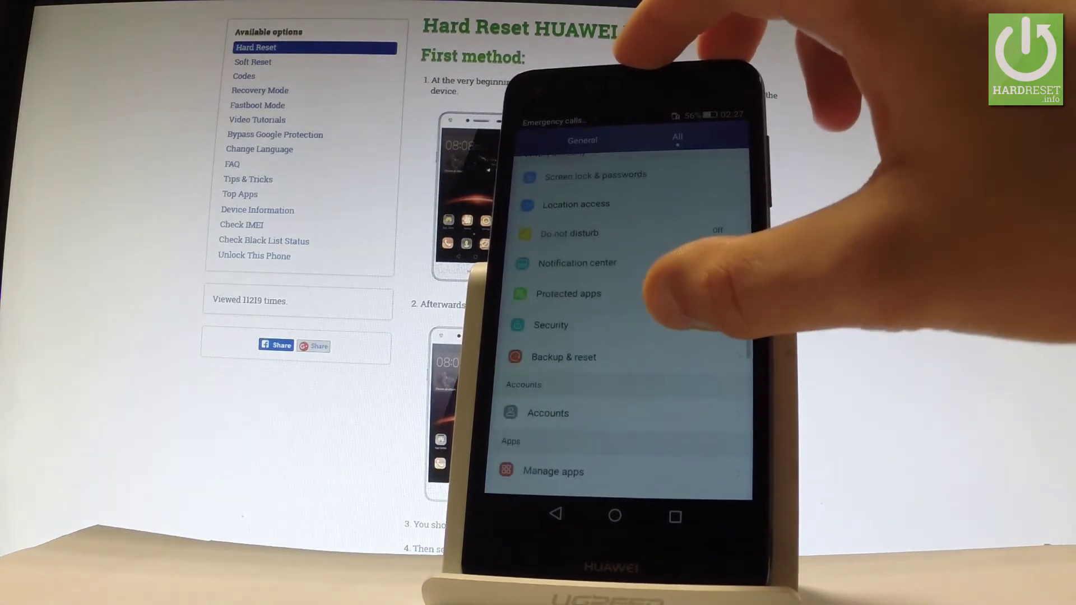